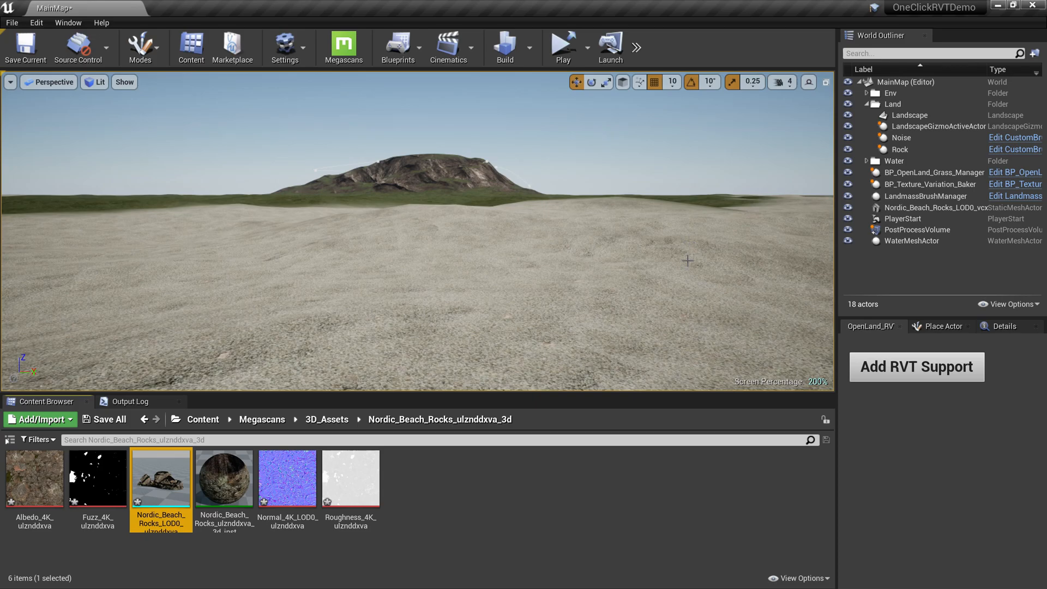
mouse_move(663, 288)
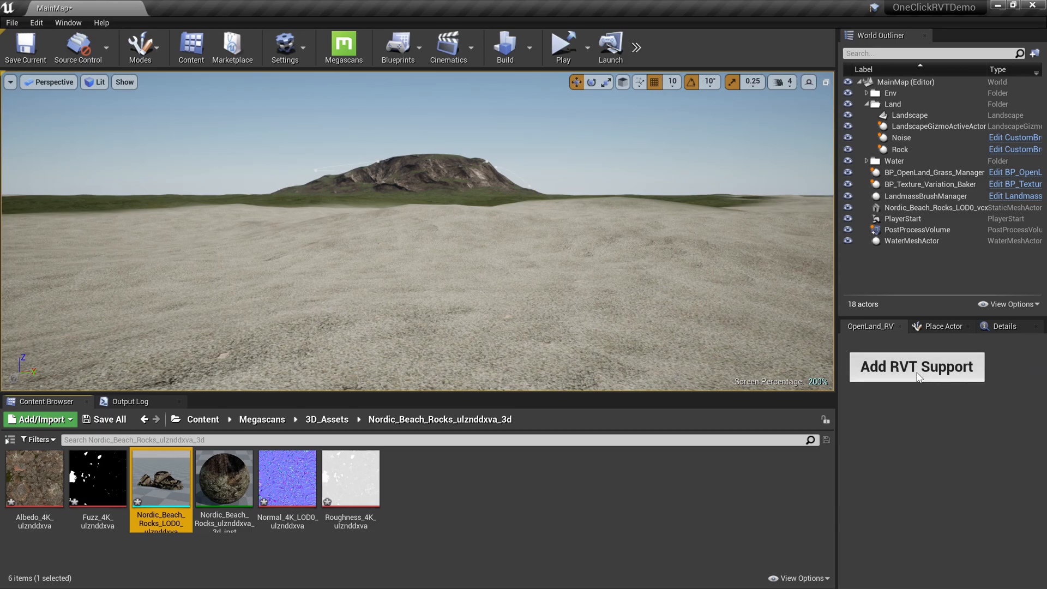
Spawn RVT_Volume_Height and RVT_Volume_Material via the widget's Add RVT Support button
left_click(917, 366)
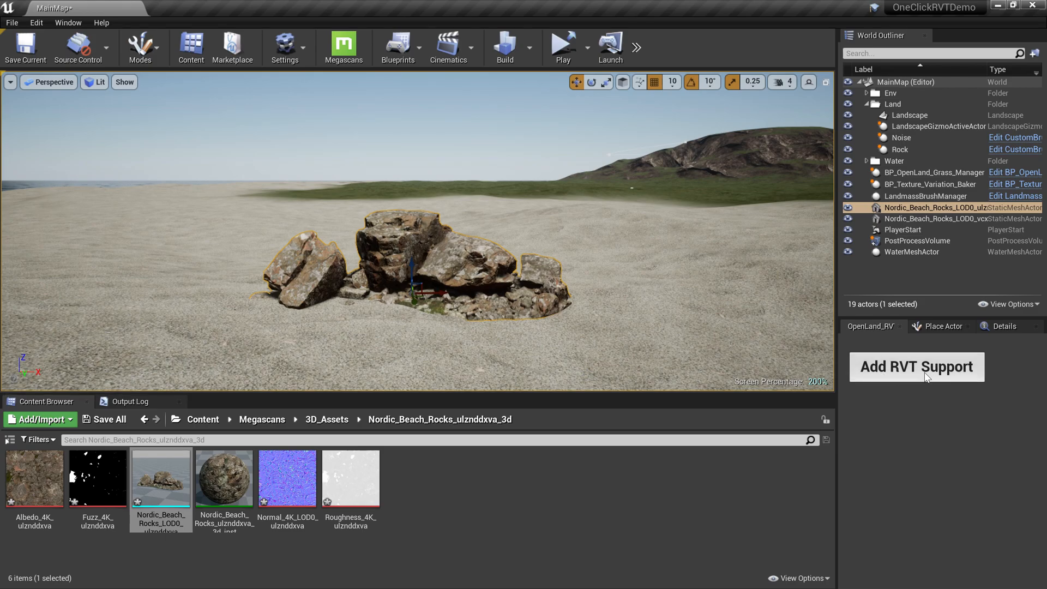
left_click(916, 367)
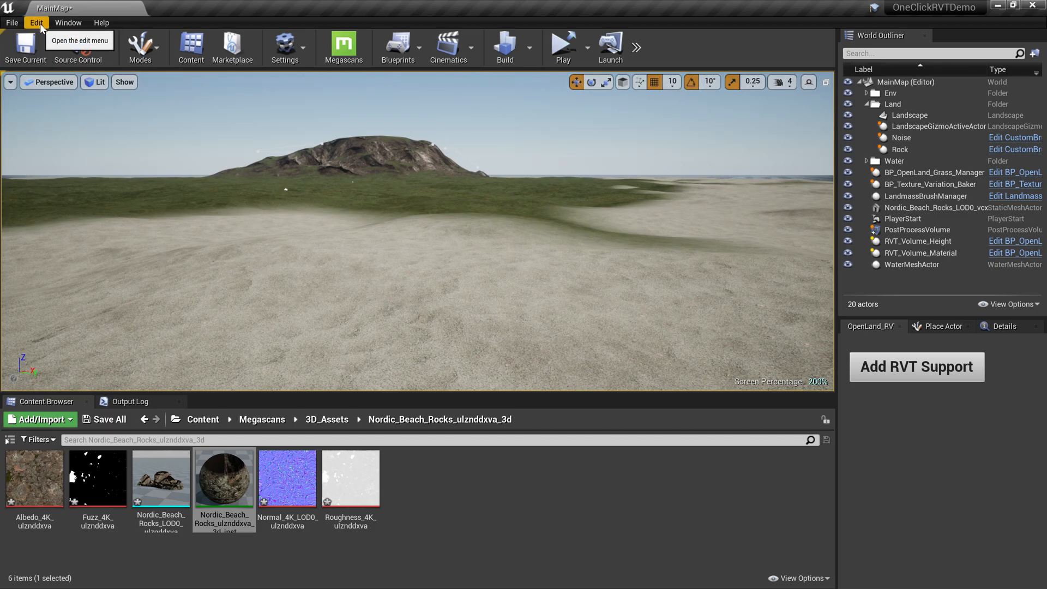
Check Enable virtual texture support under Rendering in Project Settings, searching 'virtual'
left_click(36, 22)
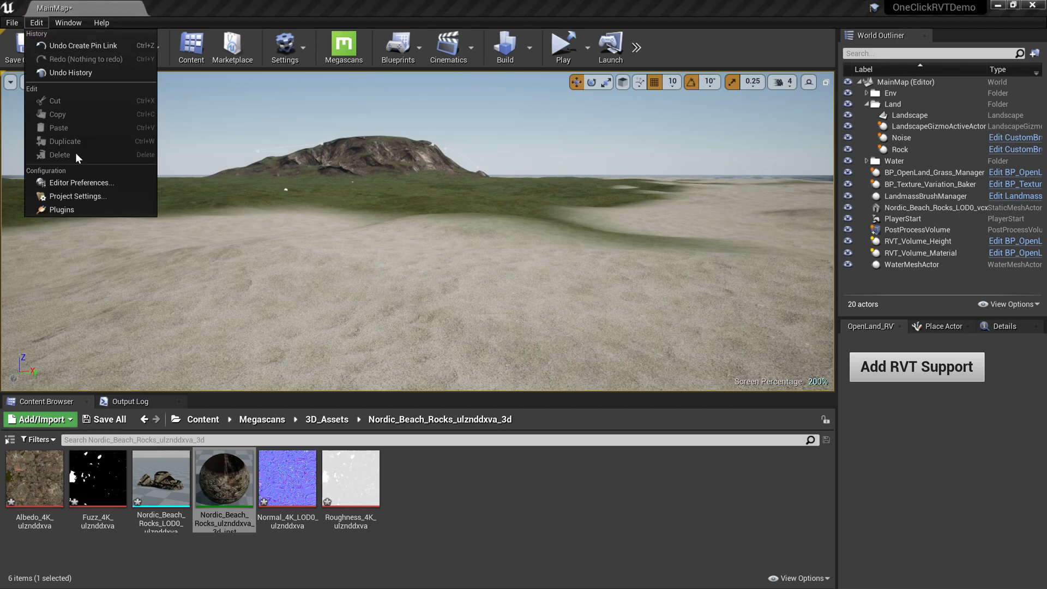
left_click(78, 196)
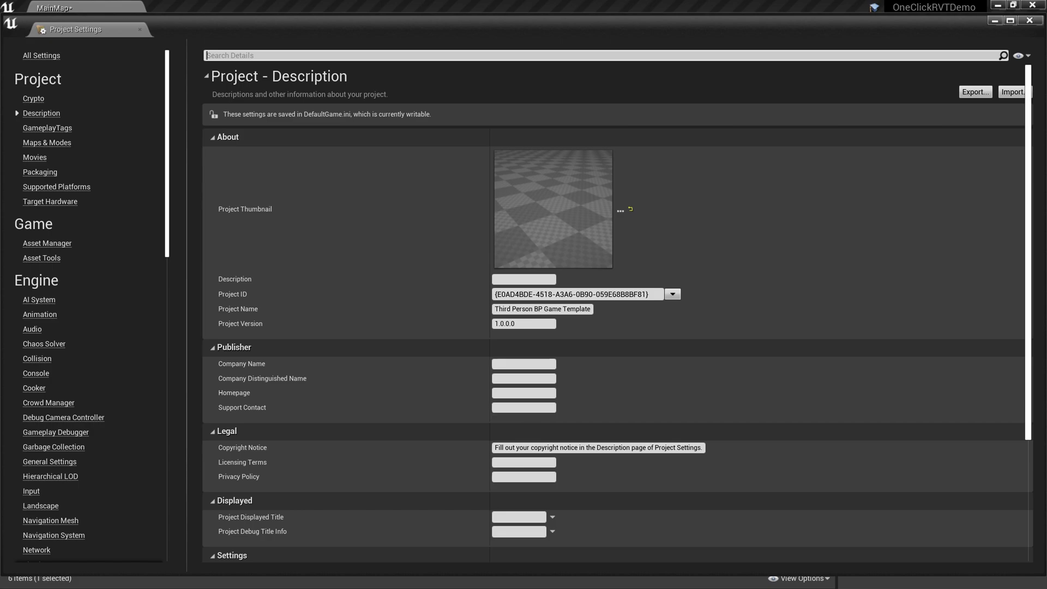
type("virtual")
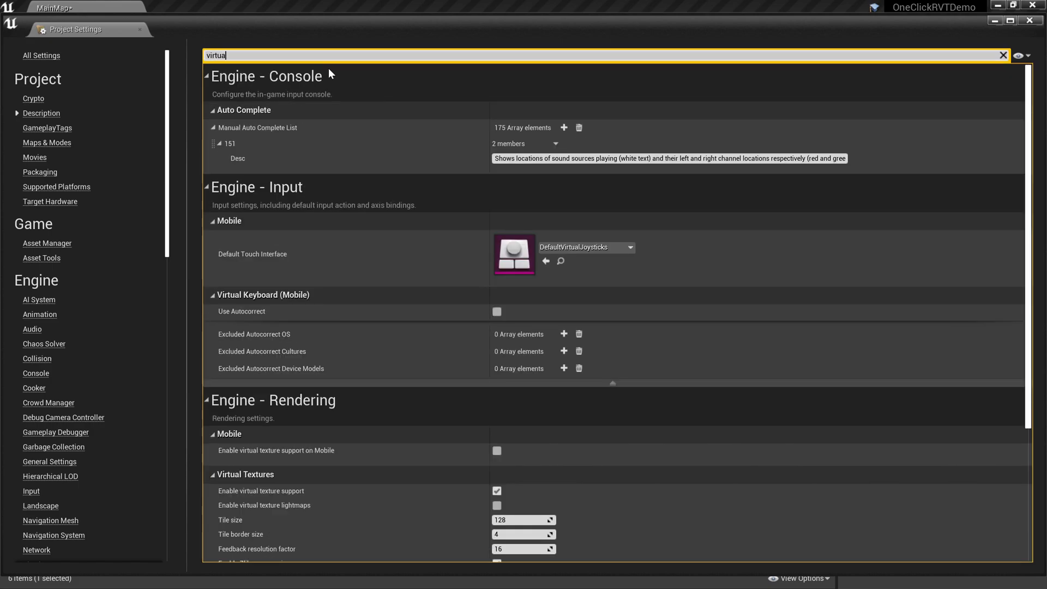
scroll("down", 3)
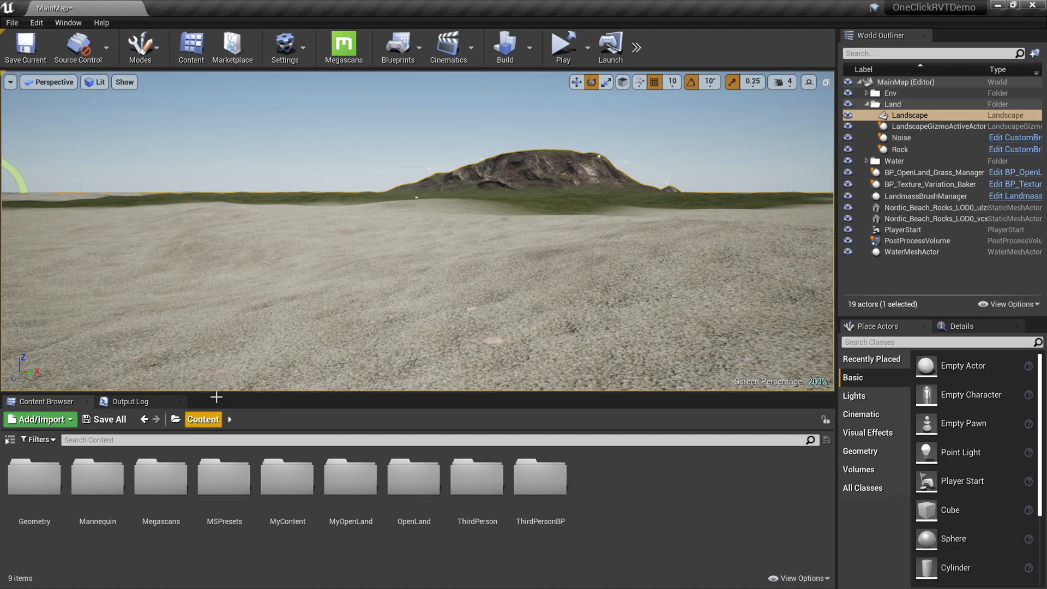
Run OpenLand_RVT_Widget as an editor utility from OpenLand > Widgets
double_click(414, 476)
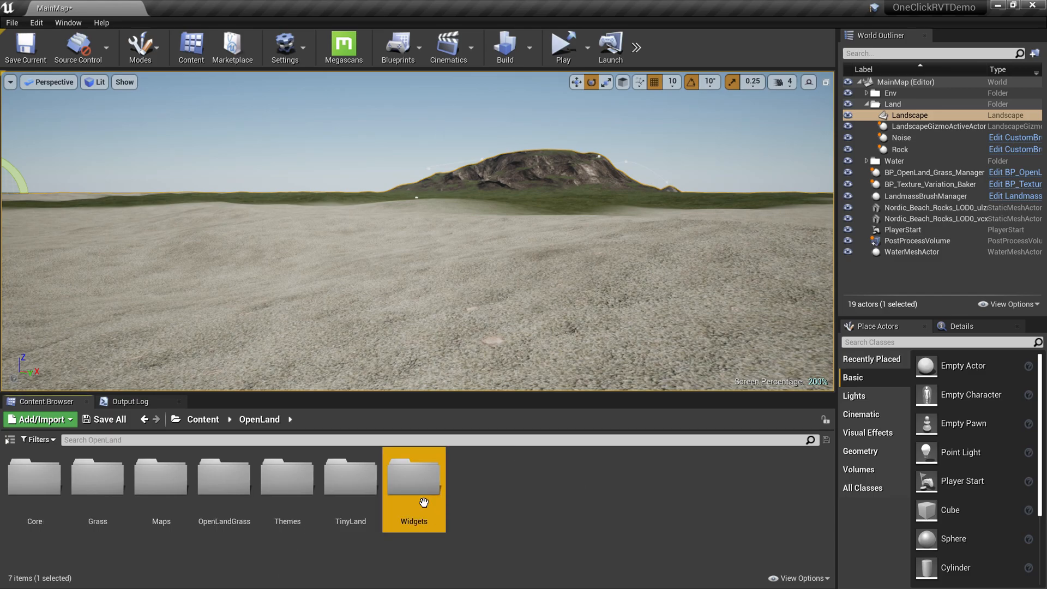
double_click(413, 475)
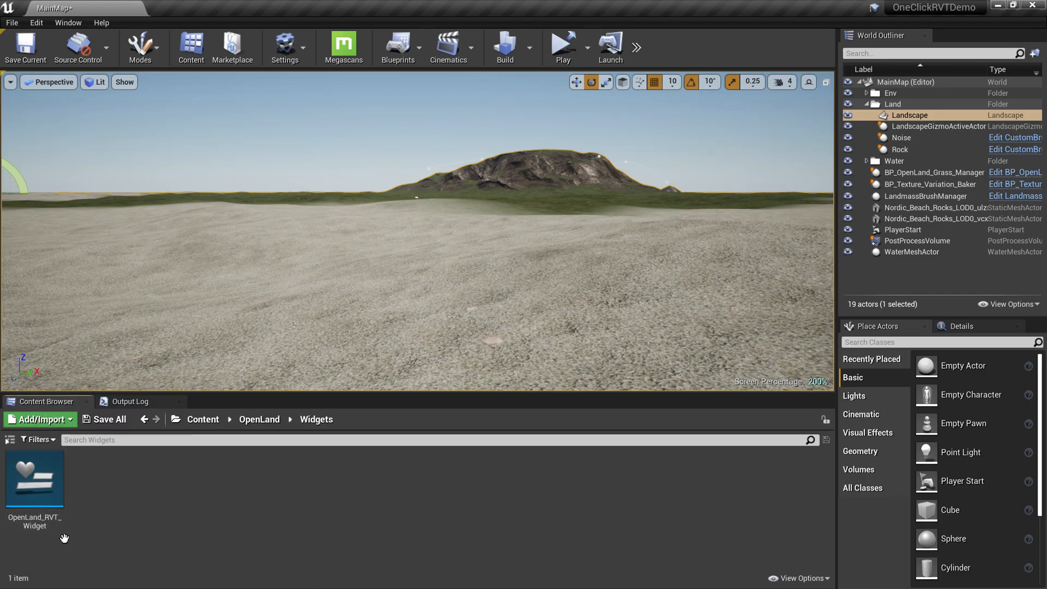
left_click(34, 478)
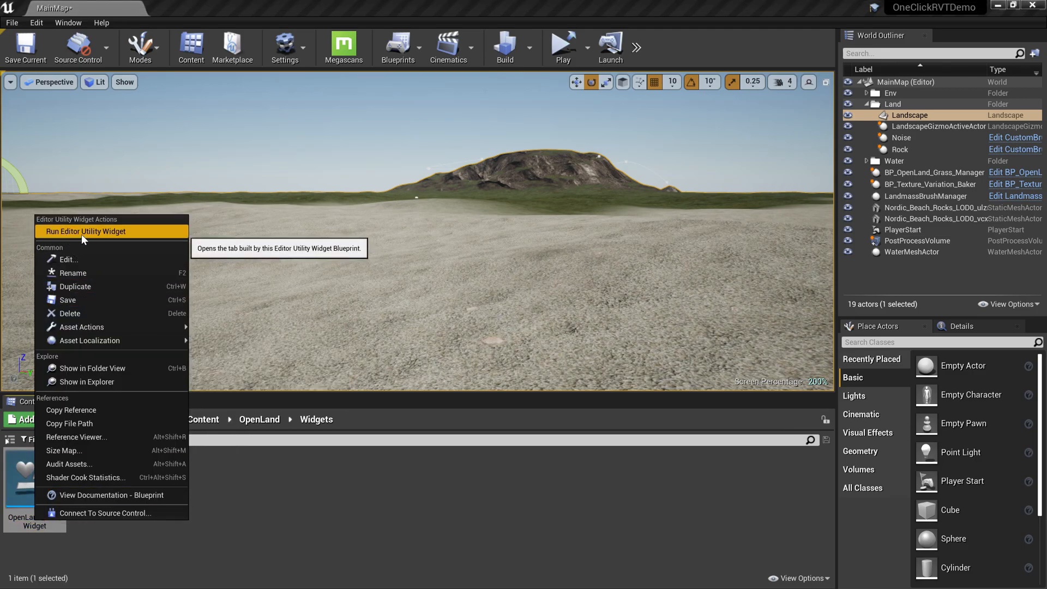
left_click(86, 231)
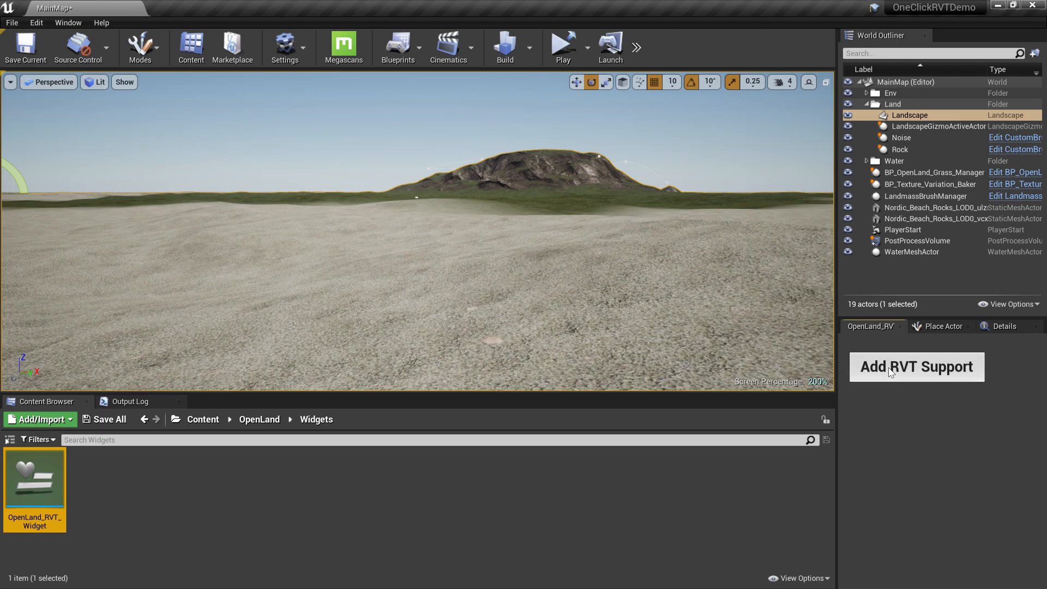
Add RVT support, then inspect RVT_Volume_Height and the Landscape's virtual texture settings
left_click(916, 366)
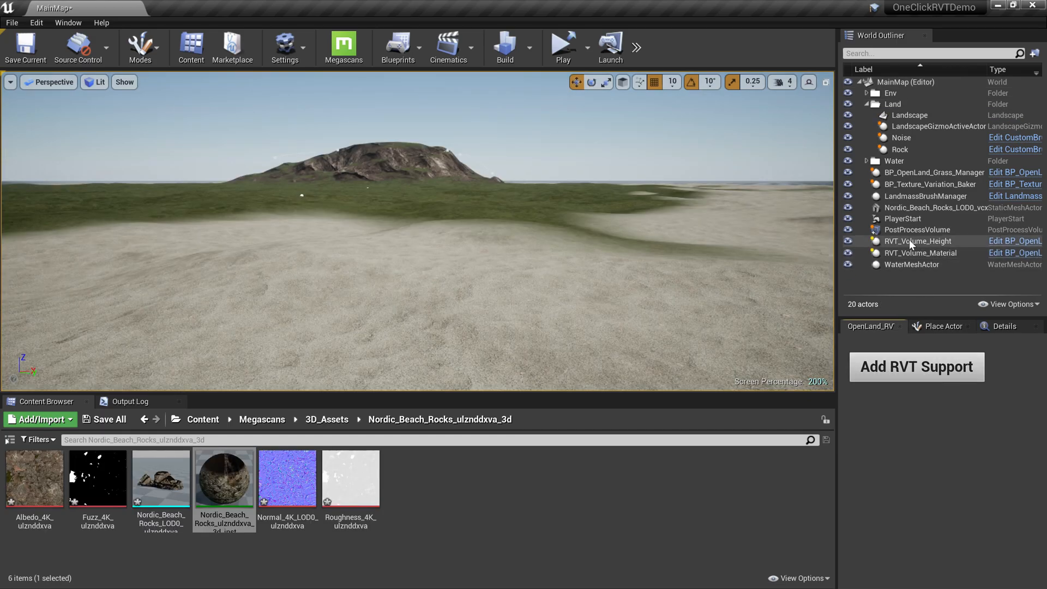
left_click(918, 241)
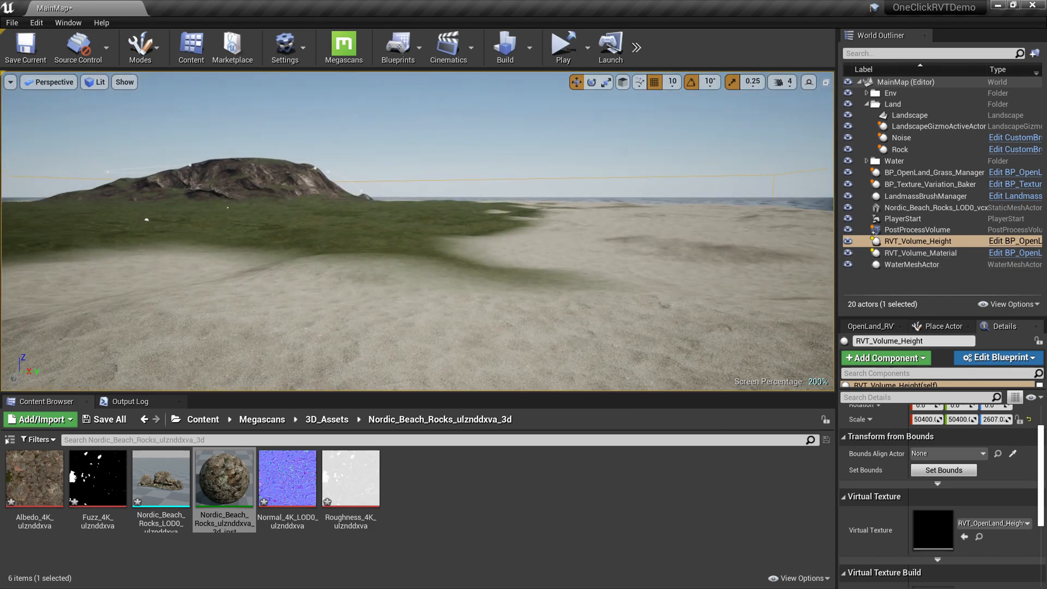
mouse_move(908, 115)
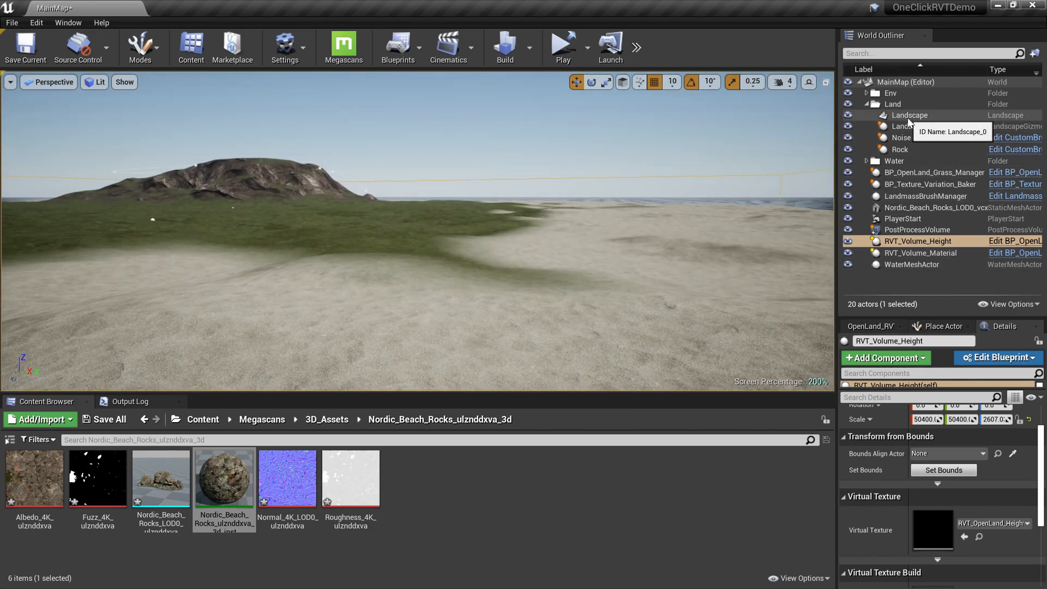
left_click(908, 115)
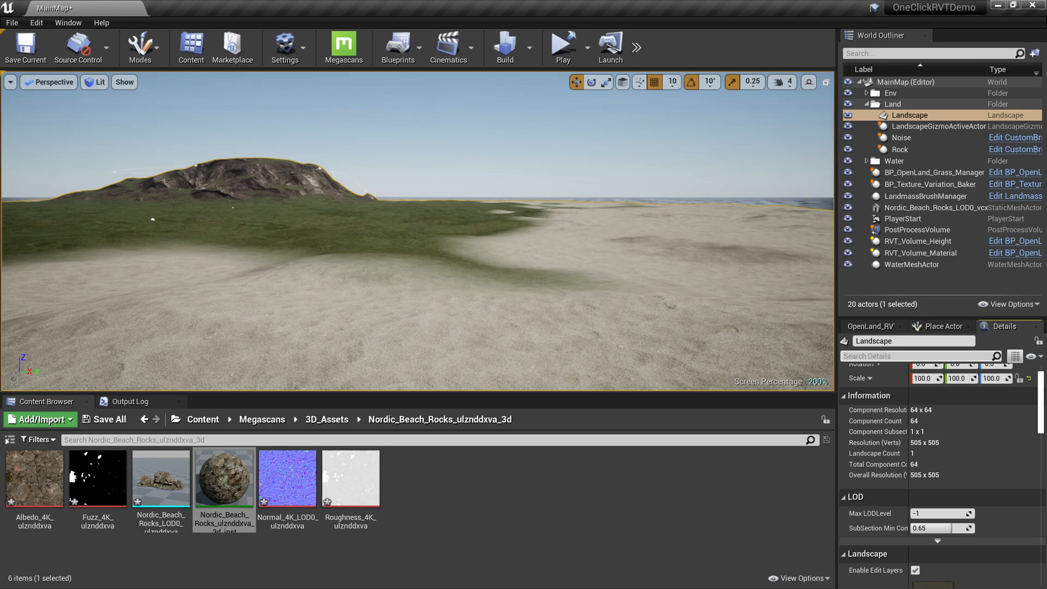
type("vir")
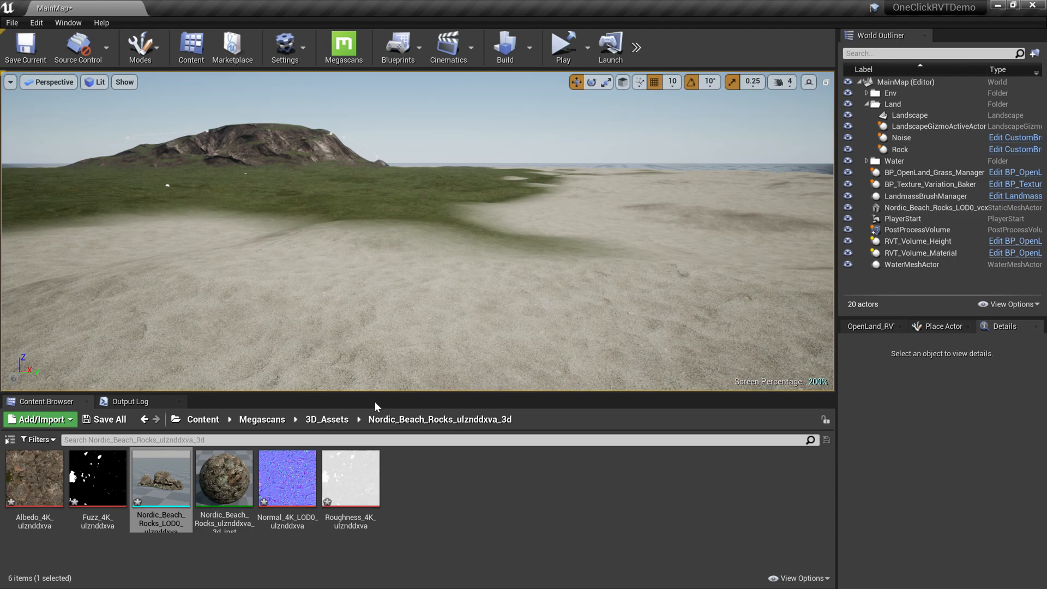
Drag Nordic_Beach_Rocks_LOD0 onto the landscape and check the landscape's virtual textures
left_click_drag(160, 478, 618, 327)
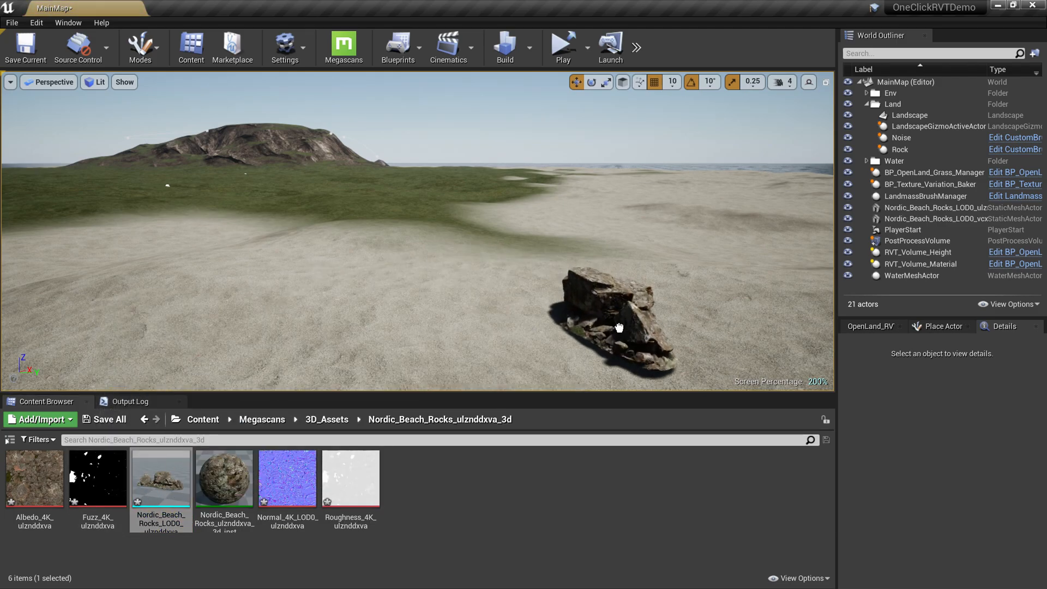
left_click(909, 115)
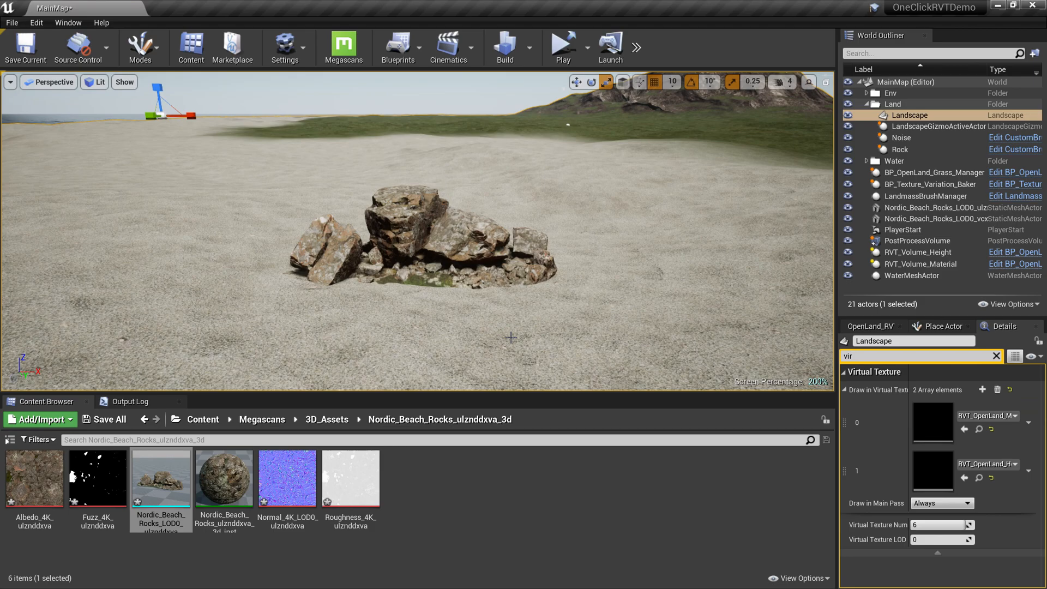
mouse_move(477, 322)
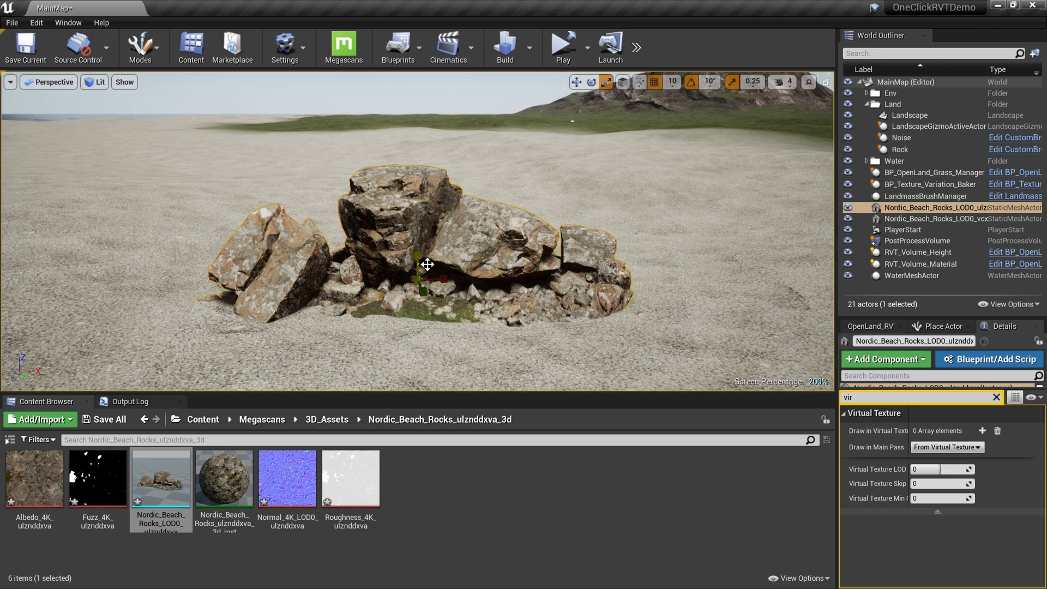
mouse_move(381, 361)
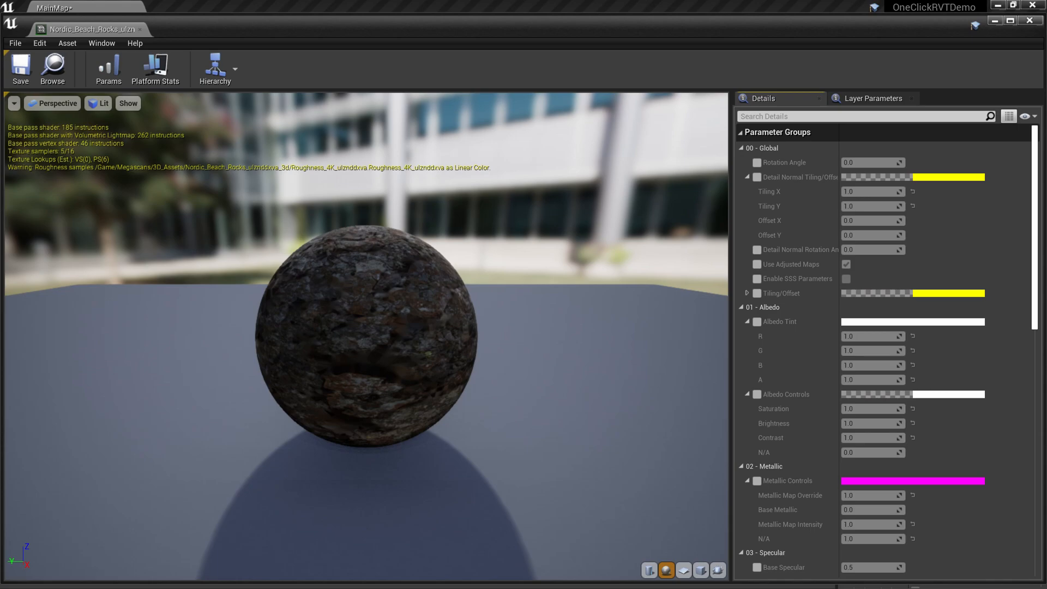
Open the parent material MS_DefaultMaterial_Fuzzy from the instance's General section
scroll("down", 3)
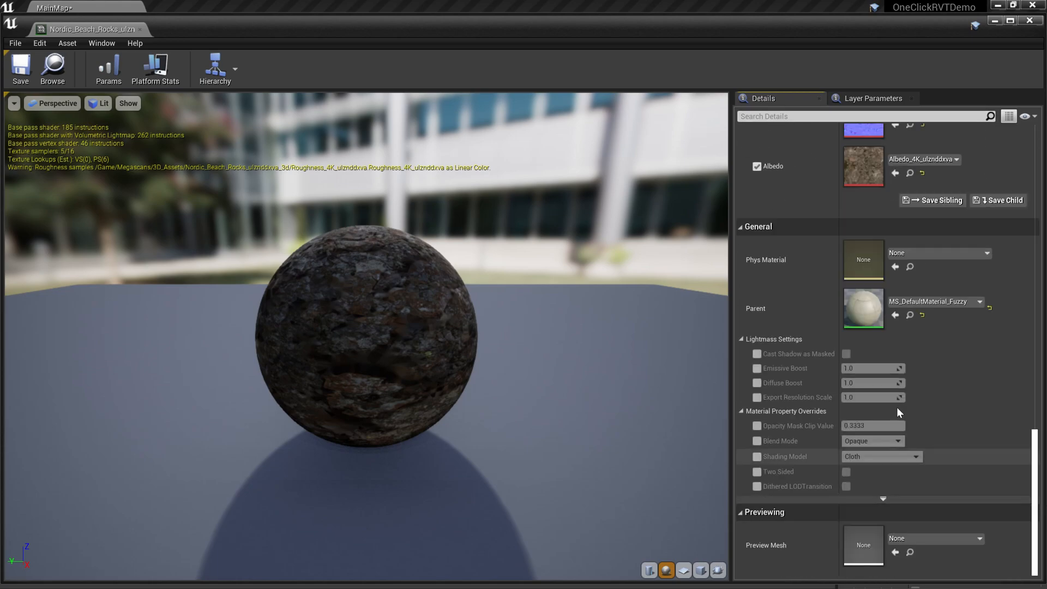
mouse_move(863, 308)
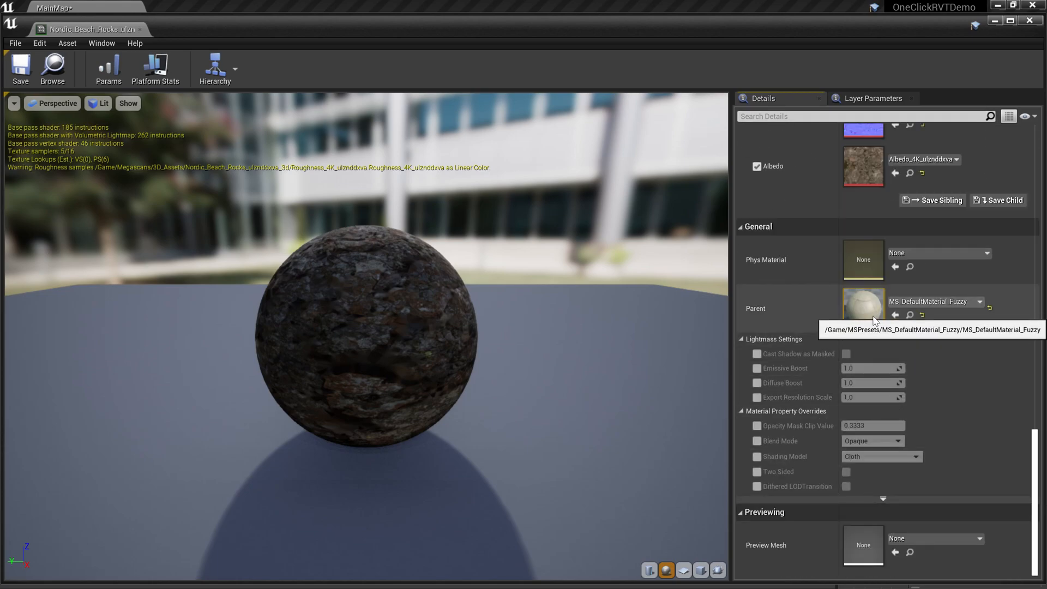
double_click(864, 307)
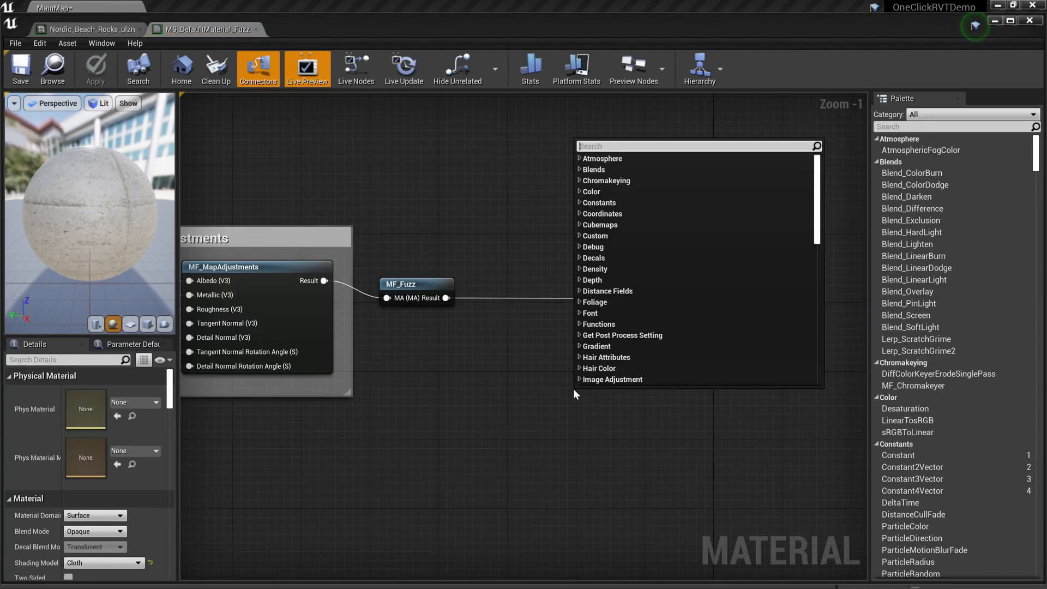
Add OpenLand_RVT_Blend_With_Attributes, wiring MF_Fuzz Result in and its Result to Material Attributes
type("OpenLa")
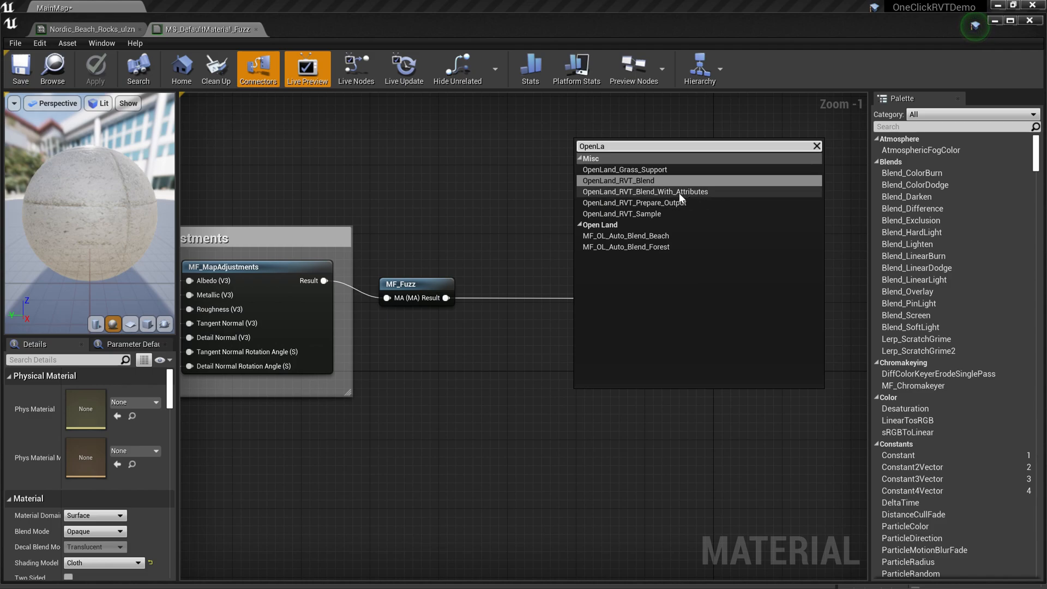
left_click(643, 192)
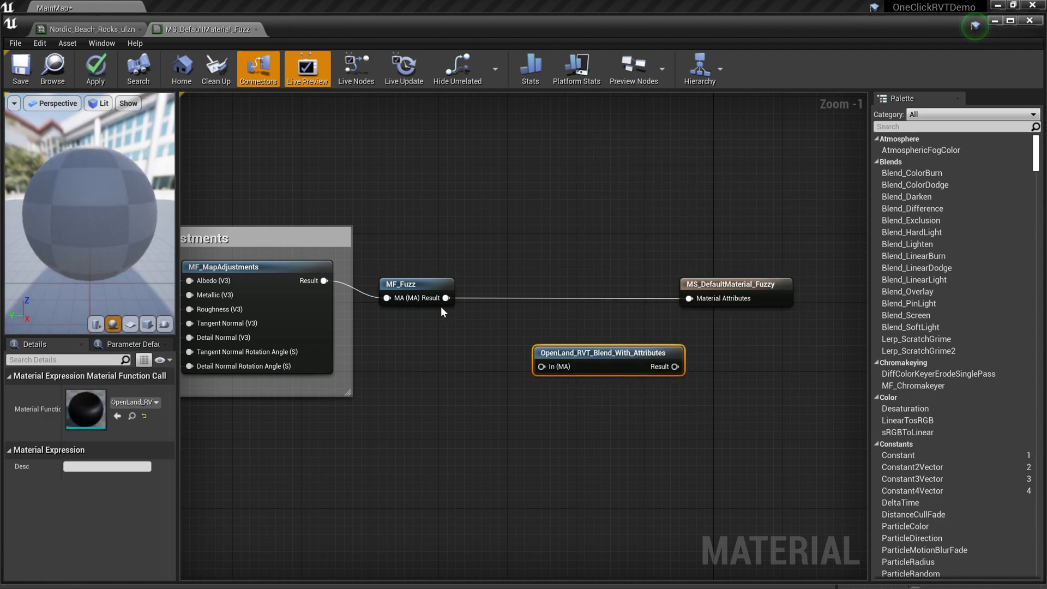
left_click_drag(446, 298, 541, 367)
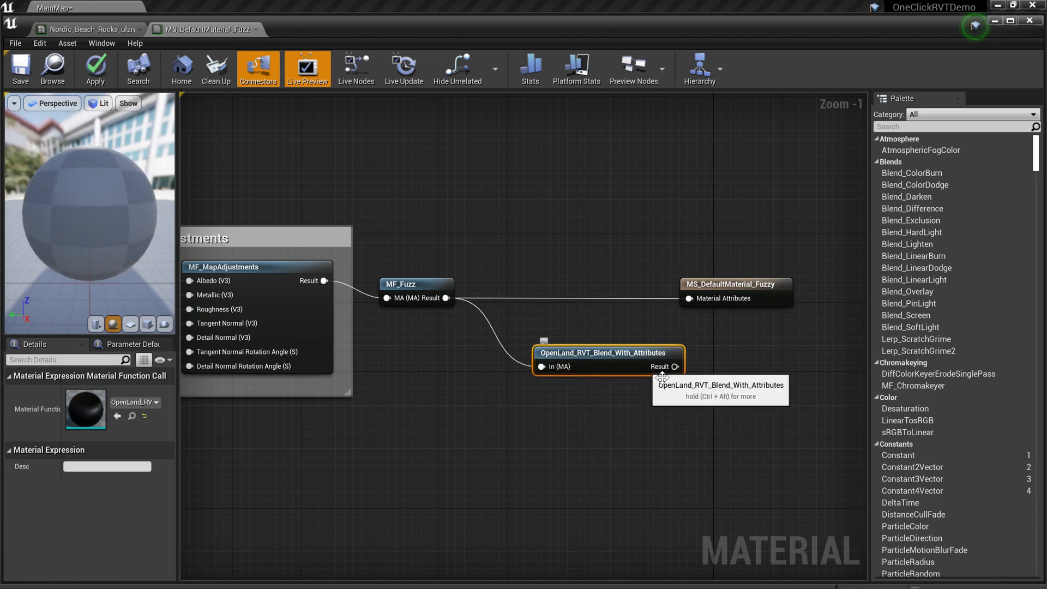
left_click_drag(598, 360, 582, 315)
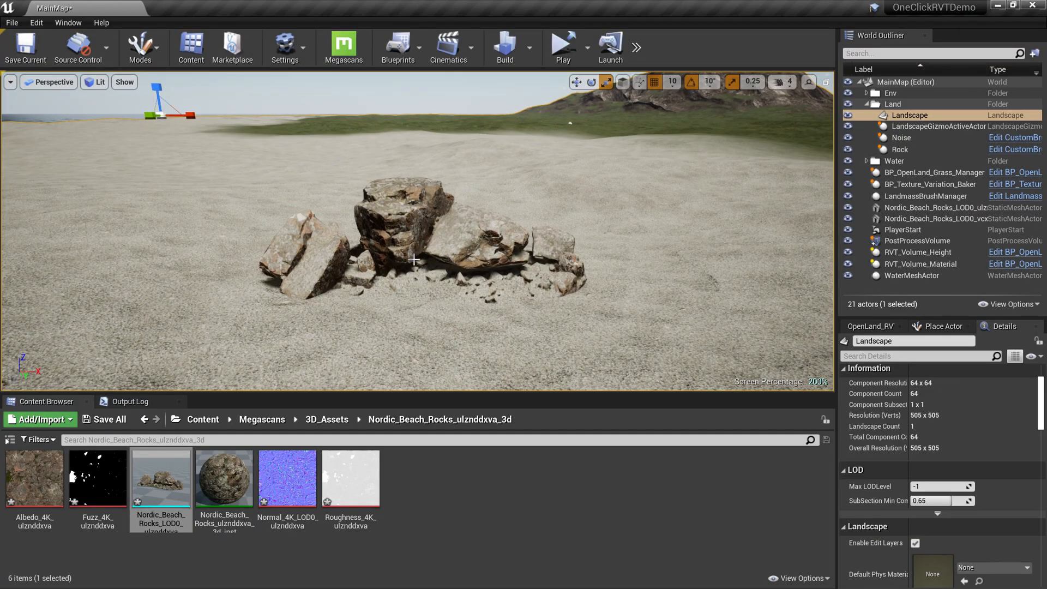
mouse_move(462, 322)
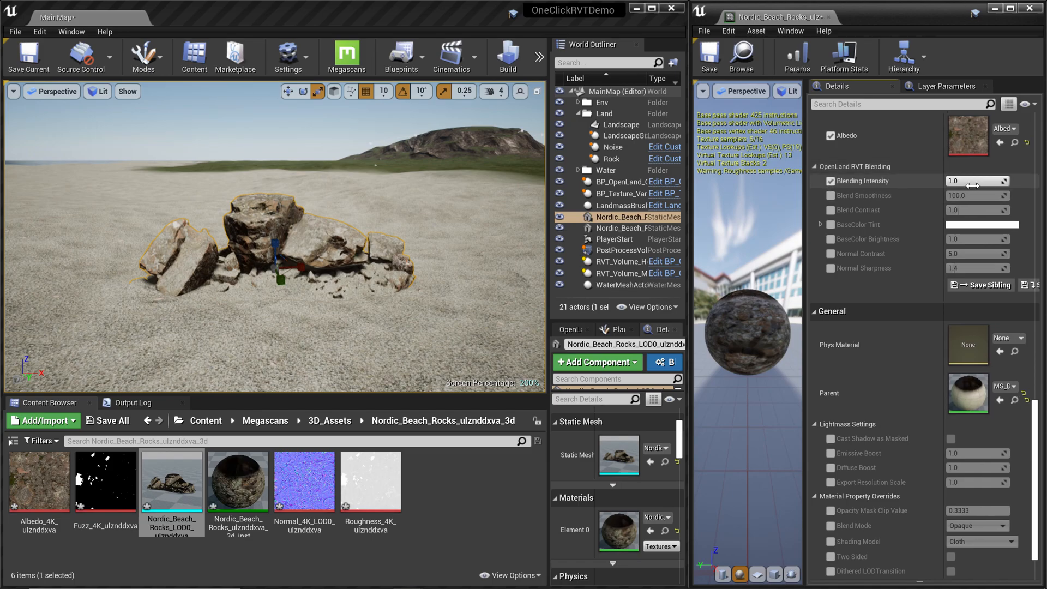
Set Blend Smoothness, Normal Contrast and Normal Sharpness 1.4 under OpenLand RVT Blending
type("0.0")
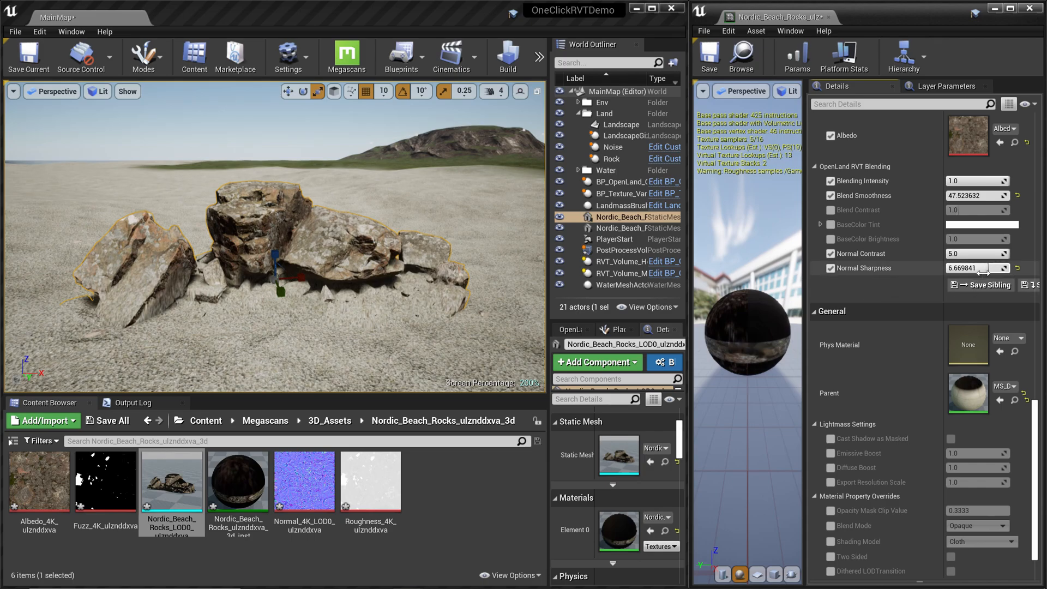
type("9.936508")
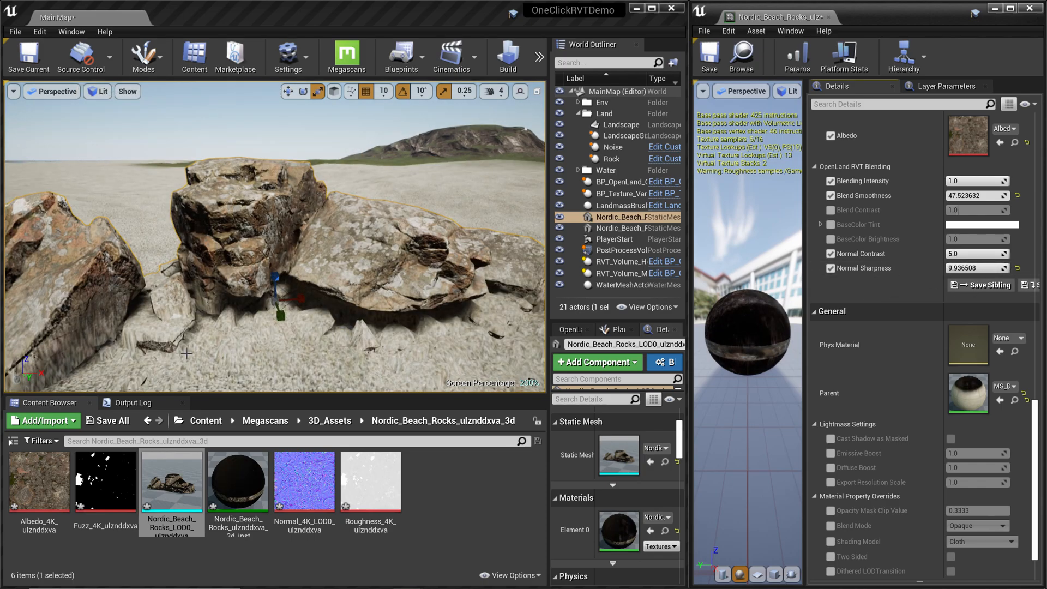
type("1.4")
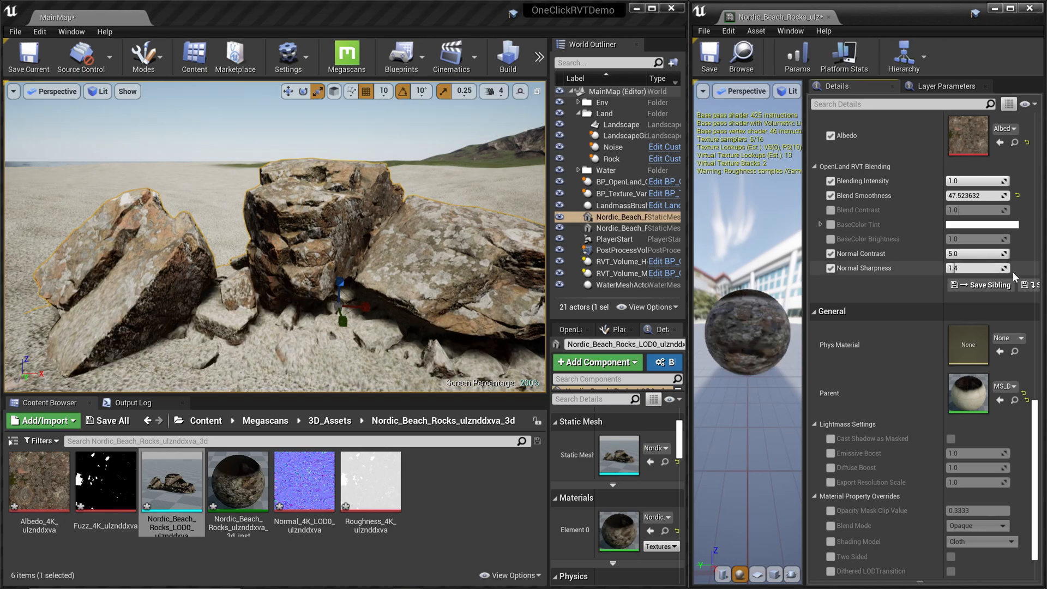